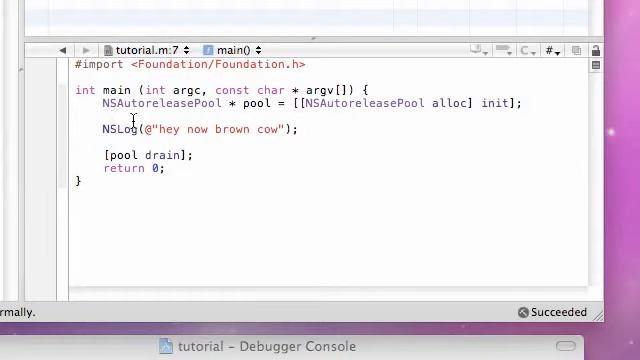
Step: Add blank lines below the autorelease pool setup, above the log line
left_click(100, 145)
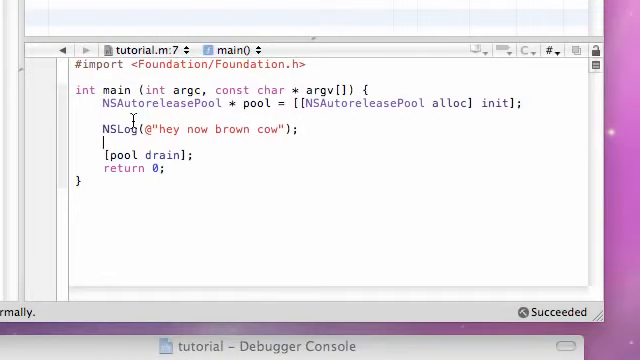
key("Return")
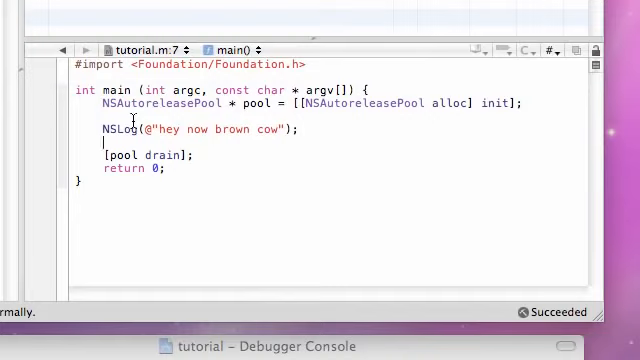
key("Return")
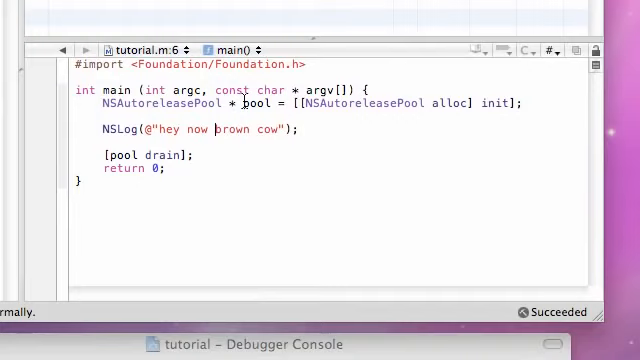
Step: Try a \n line break in the hey now brown cow message and Save All files
type("\\n")
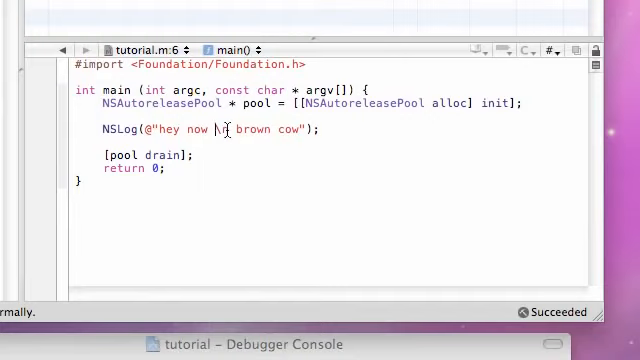
type("n")
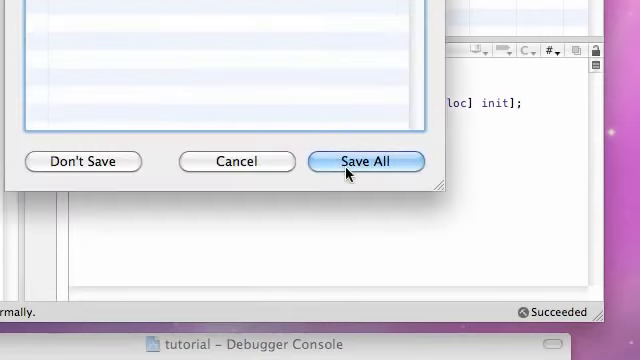
left_click(366, 161)
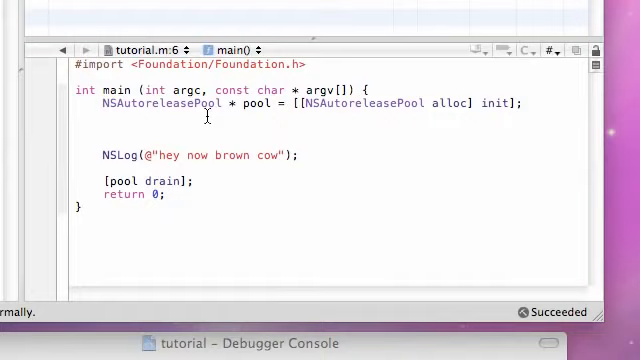
Step: Declare int n1 = 20; on the empty line above the hey now brown cow NSLog
left_click(98, 129)
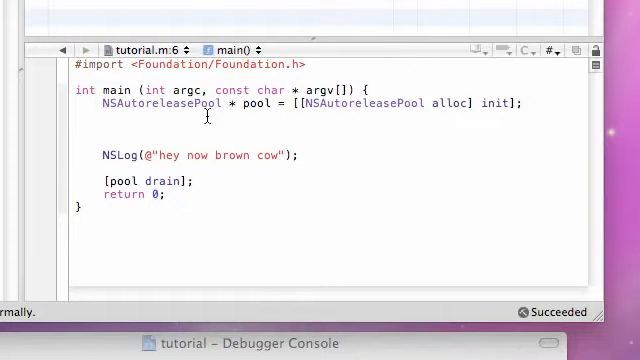
left_click(100, 128)
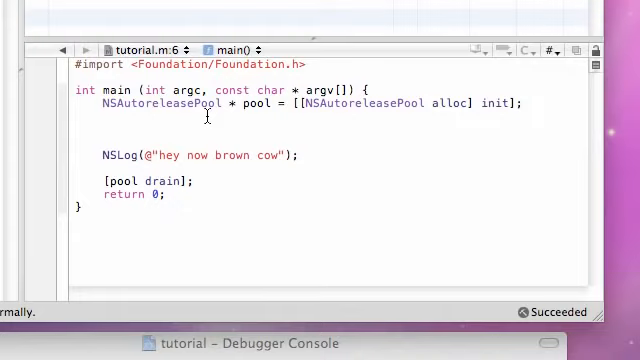
type("int")
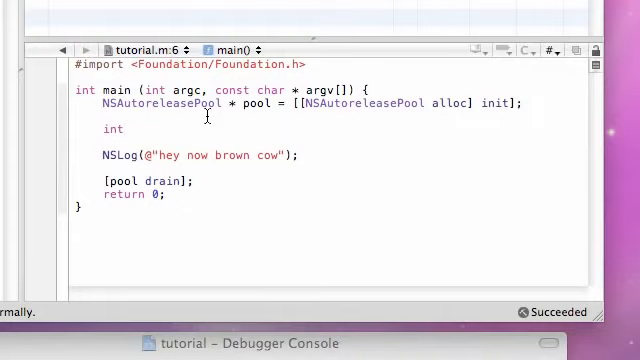
left_click(120, 128)
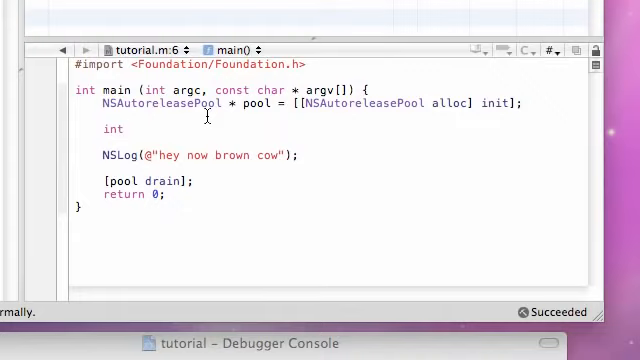
left_click(128, 128)
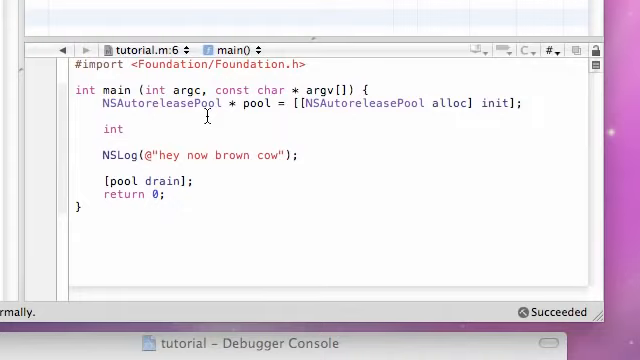
type("bob")
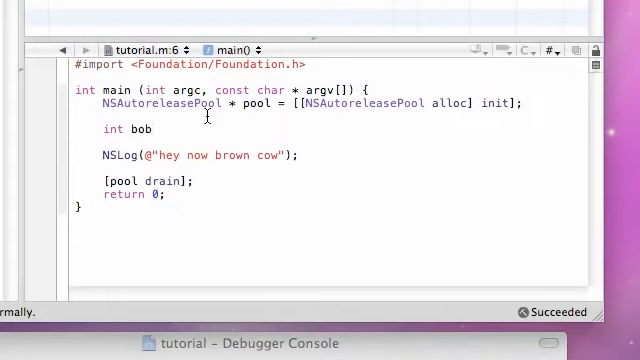
type("t")
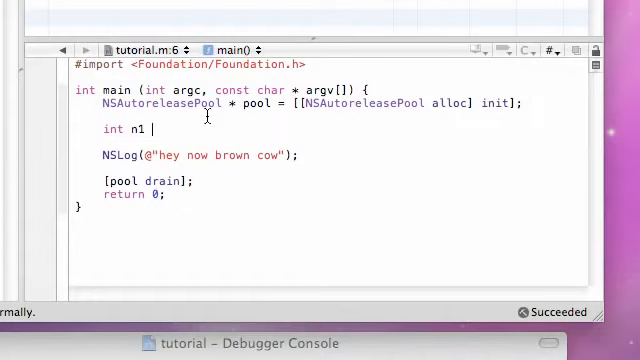
type("=")
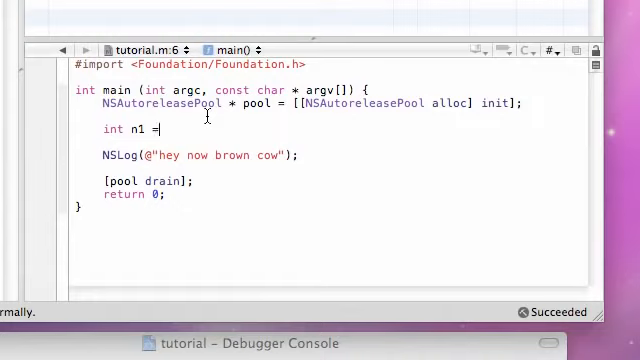
type("20")
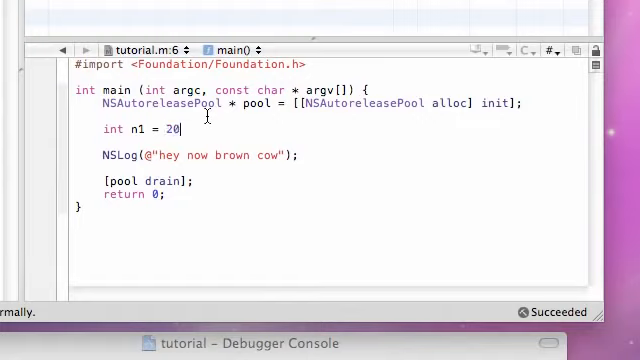
type(";")
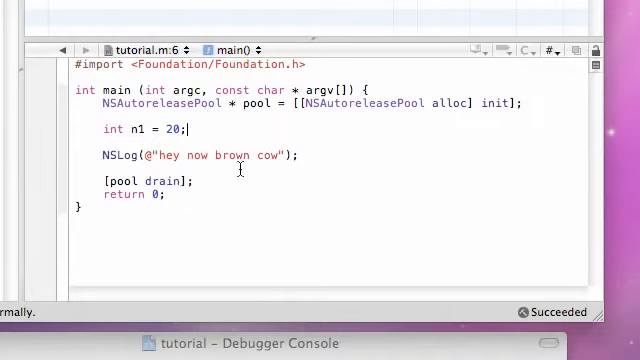
Step: Replace the log text with "my fav number is %i" and pass n1 as its argument
double_click(225, 155)
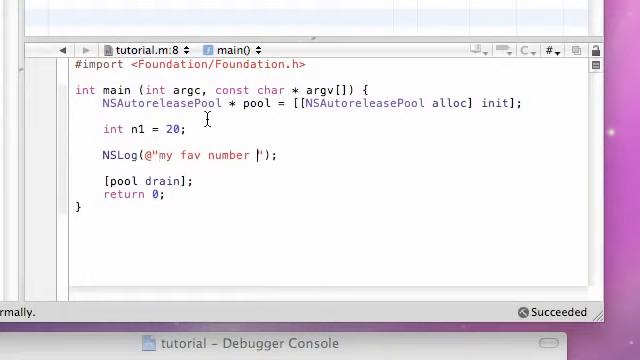
type("is")
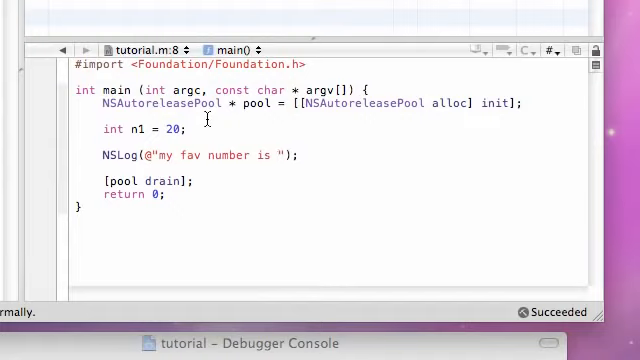
type("%")
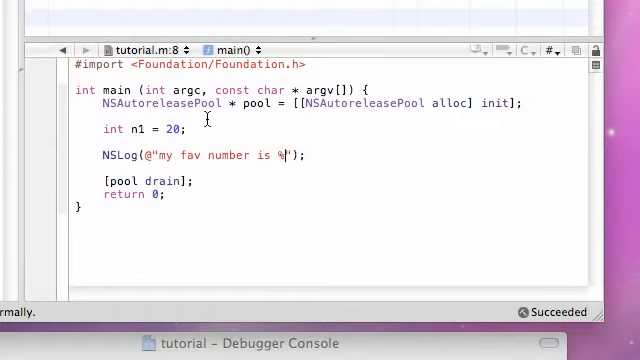
type("i")
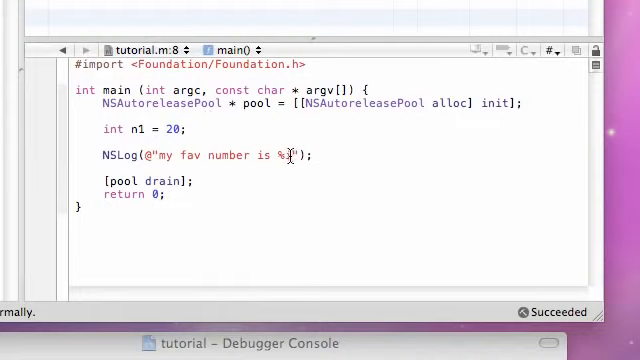
type("i")
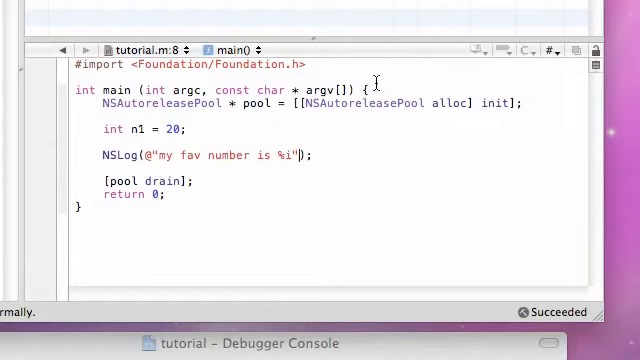
type(",")
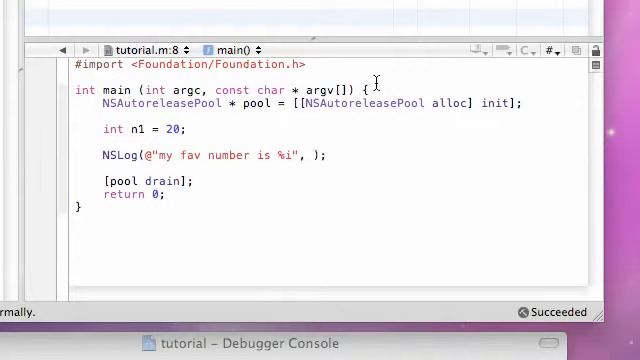
type("n1")
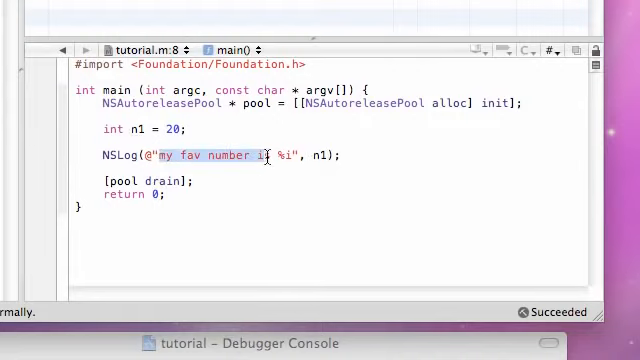
type("s")
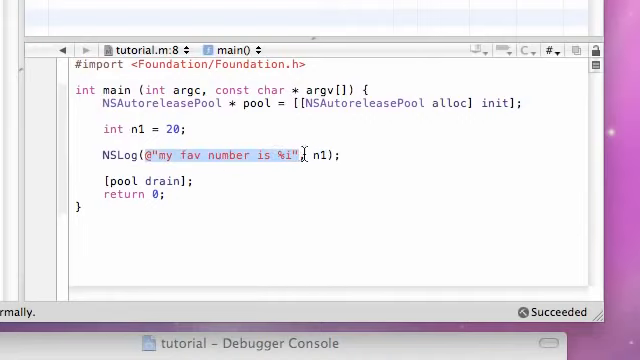
double_click(322, 155)
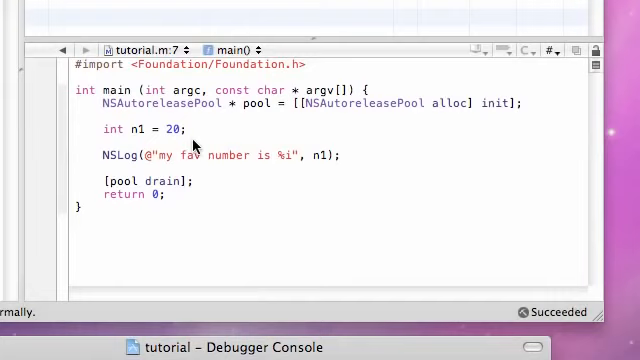
mouse_move(282, 155)
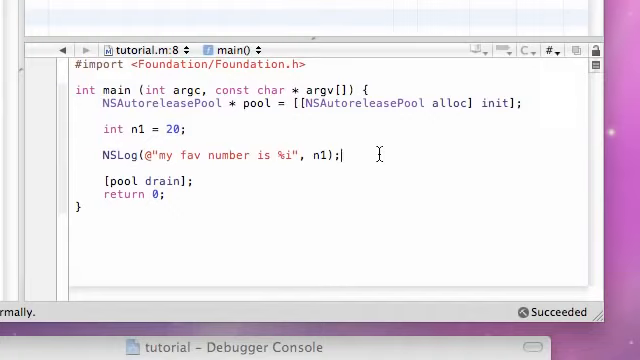
mouse_move(210, 129)
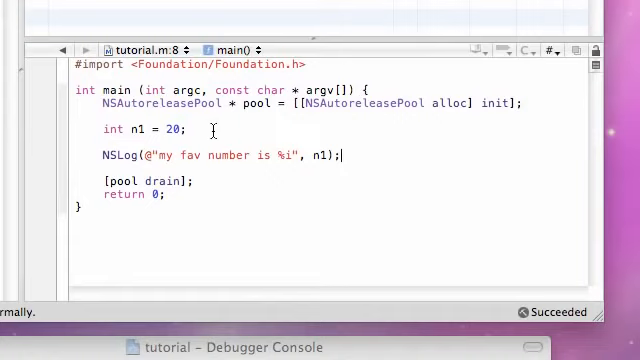
Step: Add int n2 = 43; on a new line after the n1 declaration
left_click(207, 128)
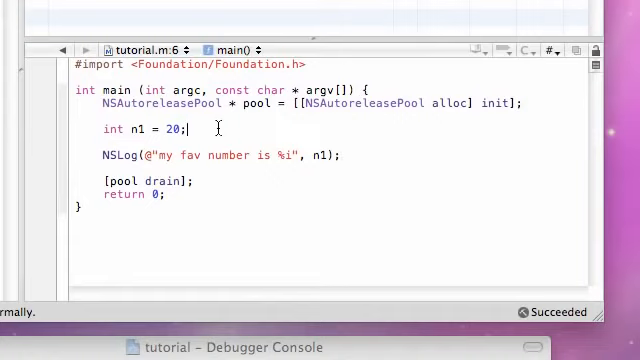
key("Return")
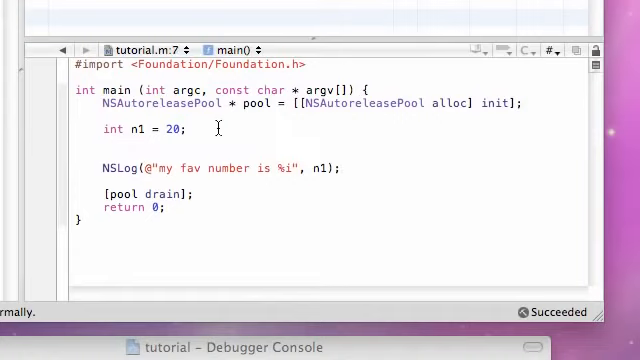
type("int")
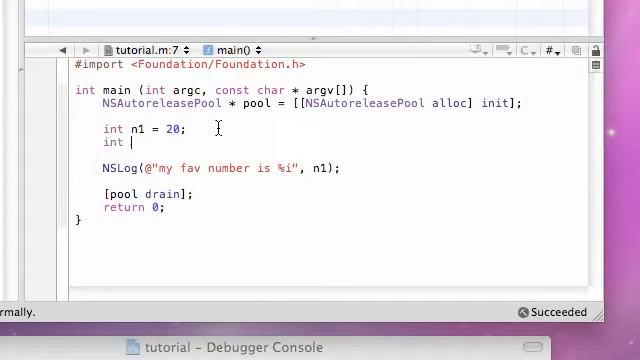
type("n2 =")
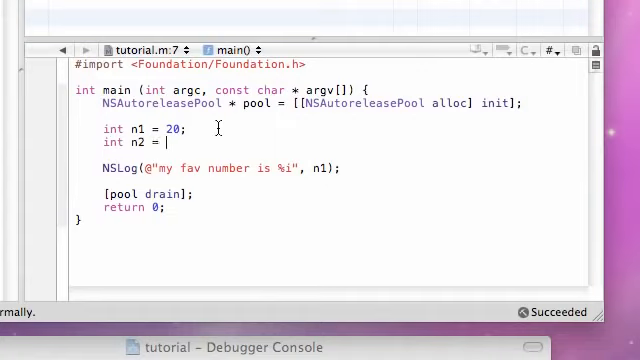
type("43;")
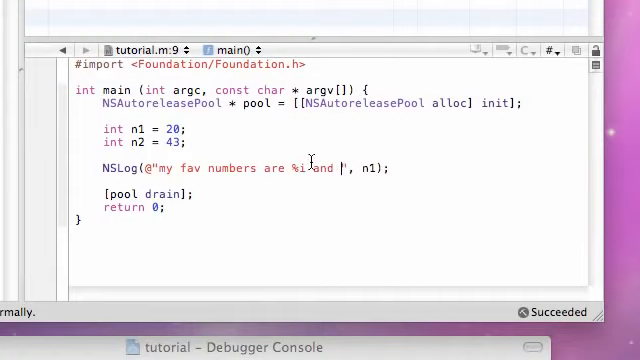
Step: Change the log to "my fav numbers are %i and %i" passing n1 and n2
type("%")
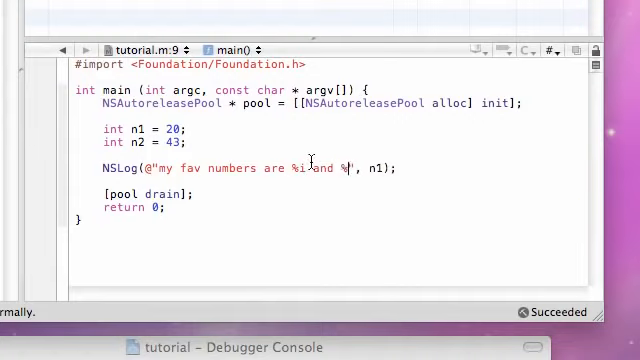
type("i\", n1")
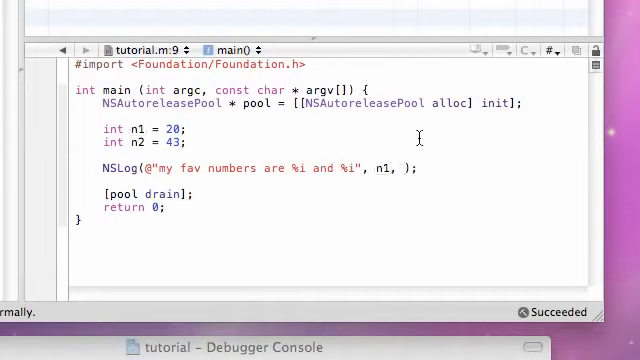
type("n2")
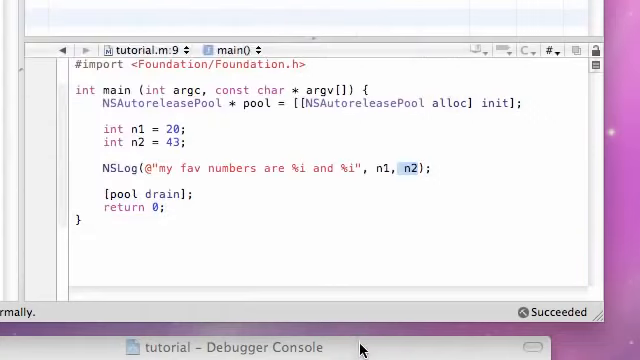
Step: Insert a blank line after int n2 = 43; before the NSLog call
left_click(245, 350)
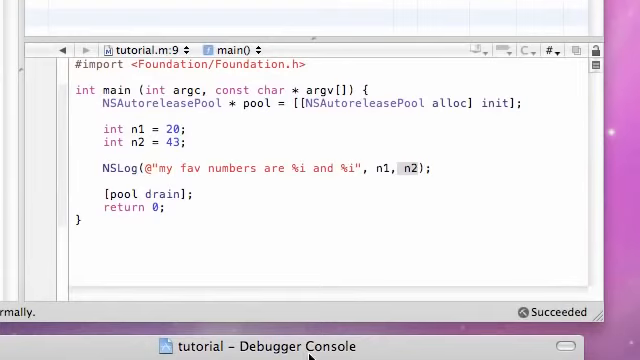
mouse_move(440, 169)
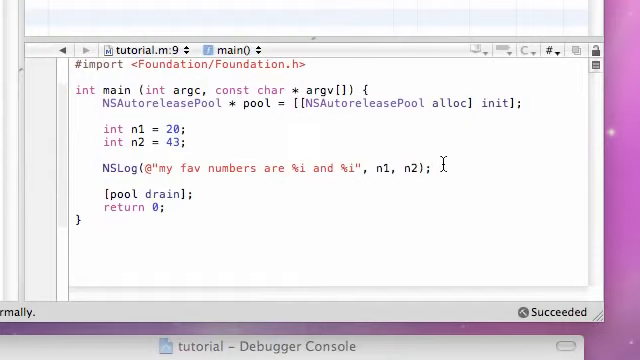
left_click(435, 166)
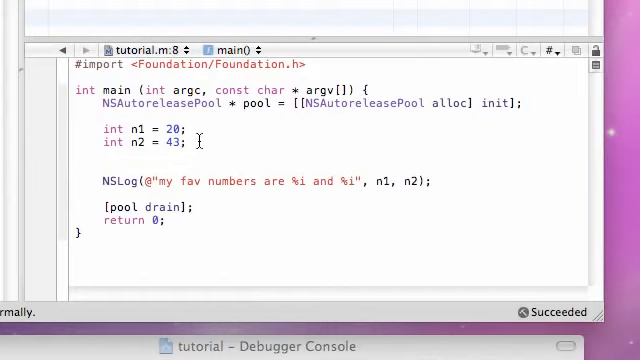
Step: Declare int sum = n1 + n2; replacing the mistyped 32
type("int")
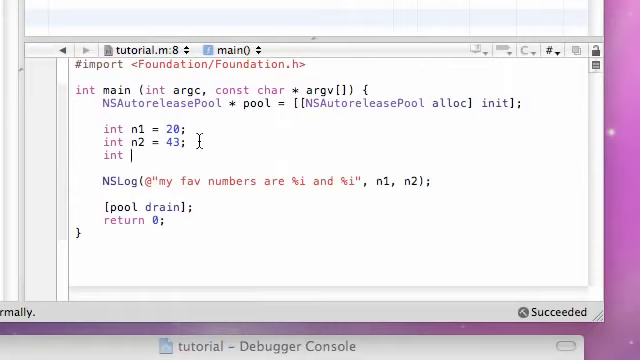
type("sum =")
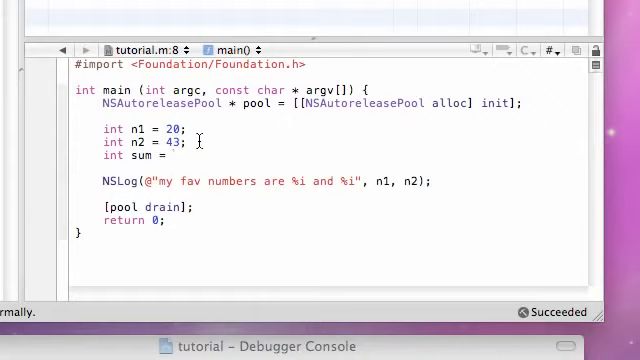
type("32")
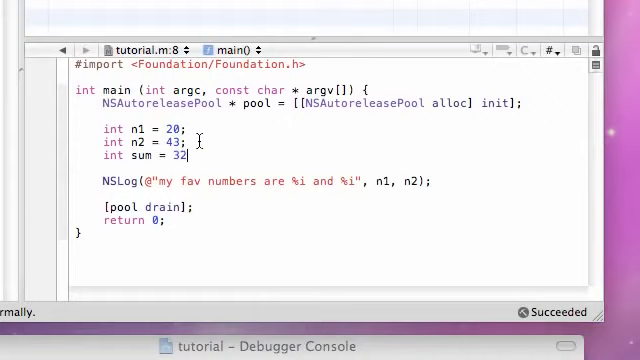
key("backspace")
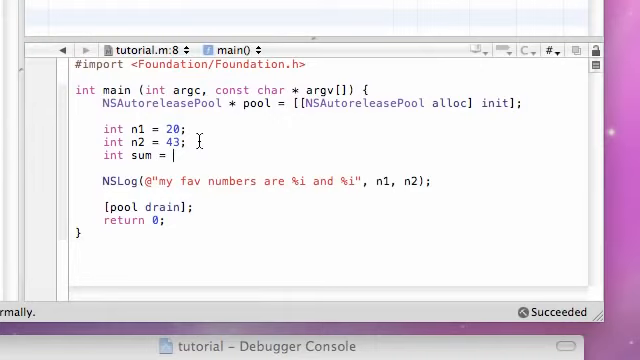
type("n1")
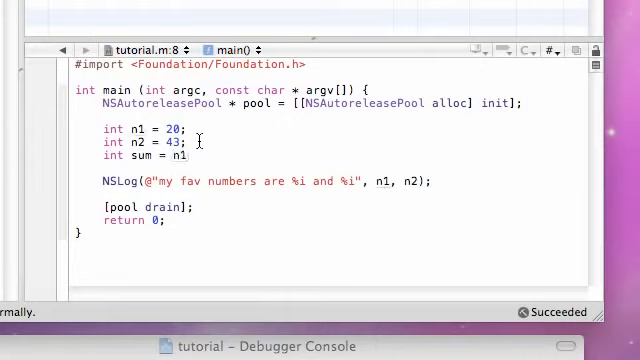
type("+")
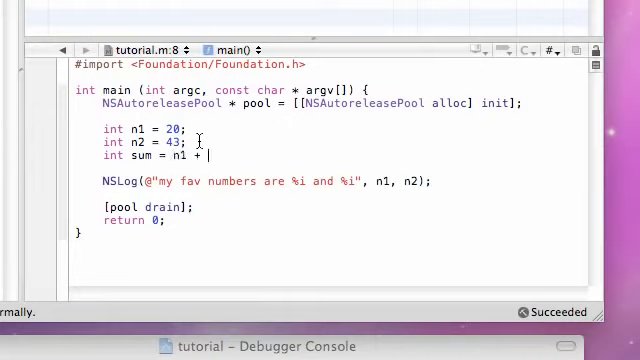
type("n2;")
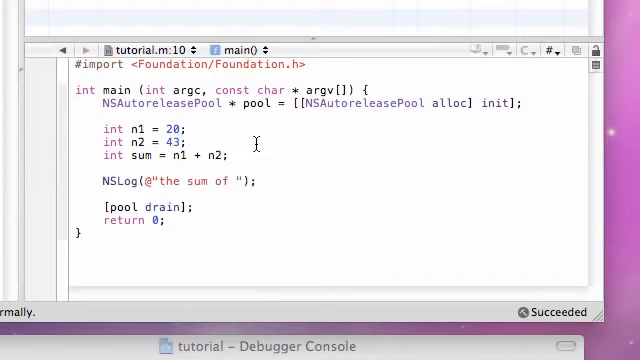
Step: Rewrite the NSLog as @"the sum of %i and %i is %i" with n1, n2, sum
type("n")
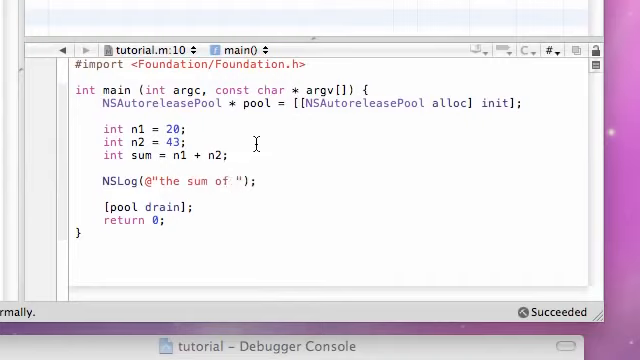
type("%i")
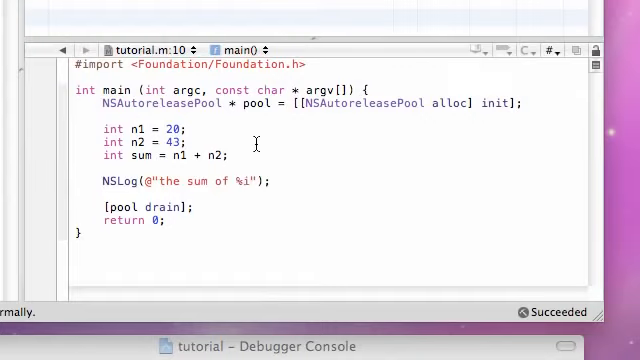
type("and")
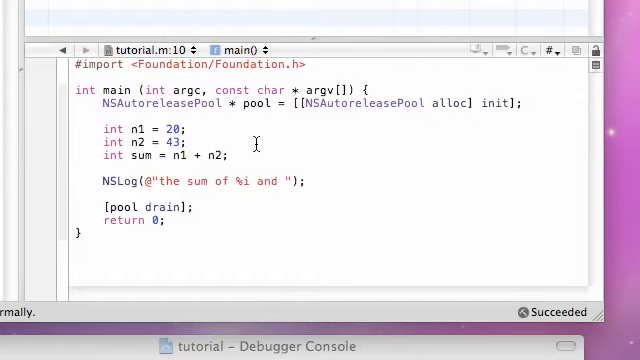
type("%i is")
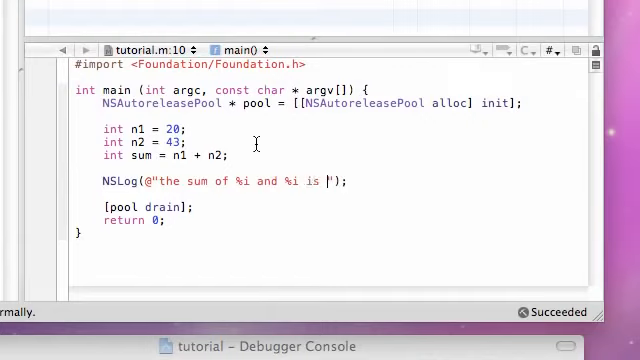
type("%i")
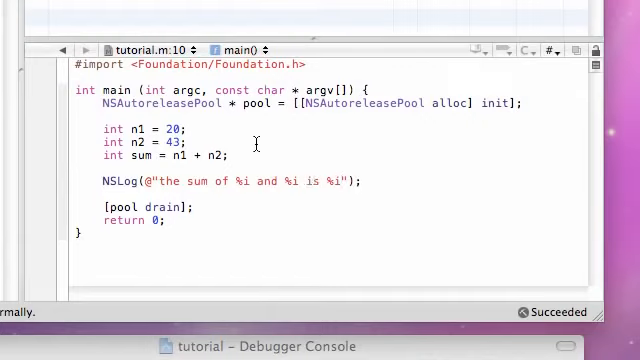
type(",p")
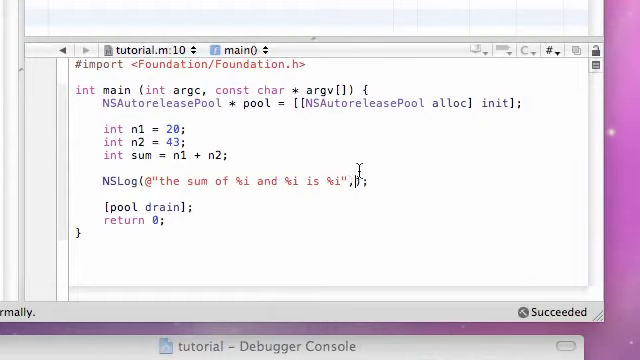
type(", n1, n2")
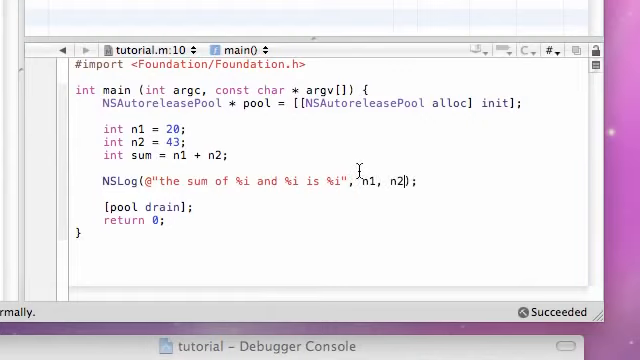
type(", sum")
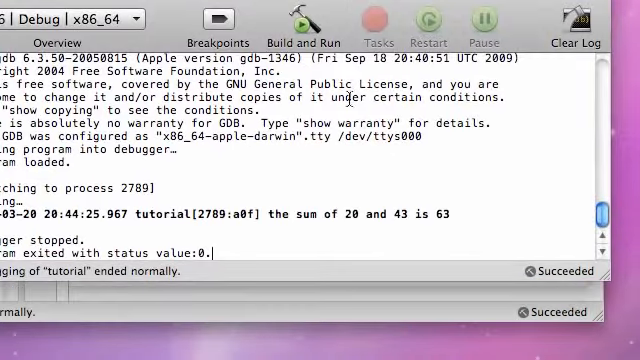
Step: Build and run to show "the sum of 20 and 43 is 63" in the console
double_click(367, 218)
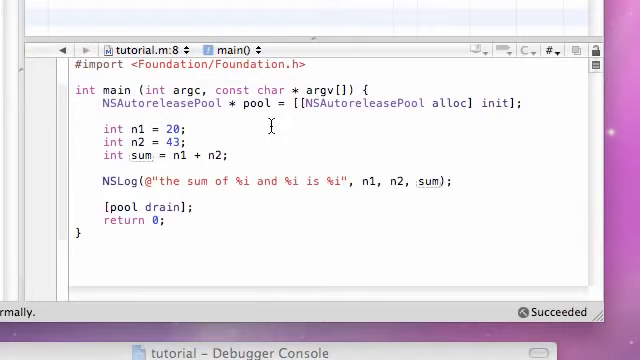
mouse_move(273, 128)
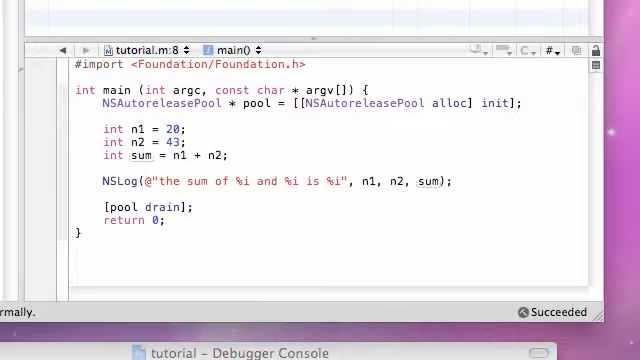